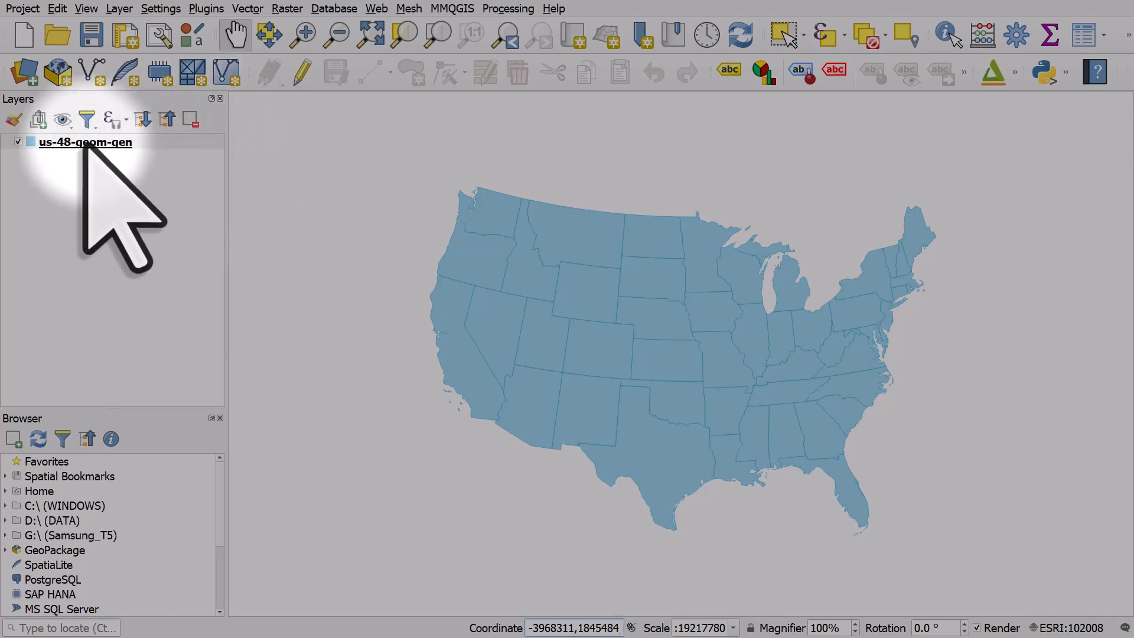
Show the Symbology page of Layer Properties for the us-48-geom-gen layer
click(85, 141)
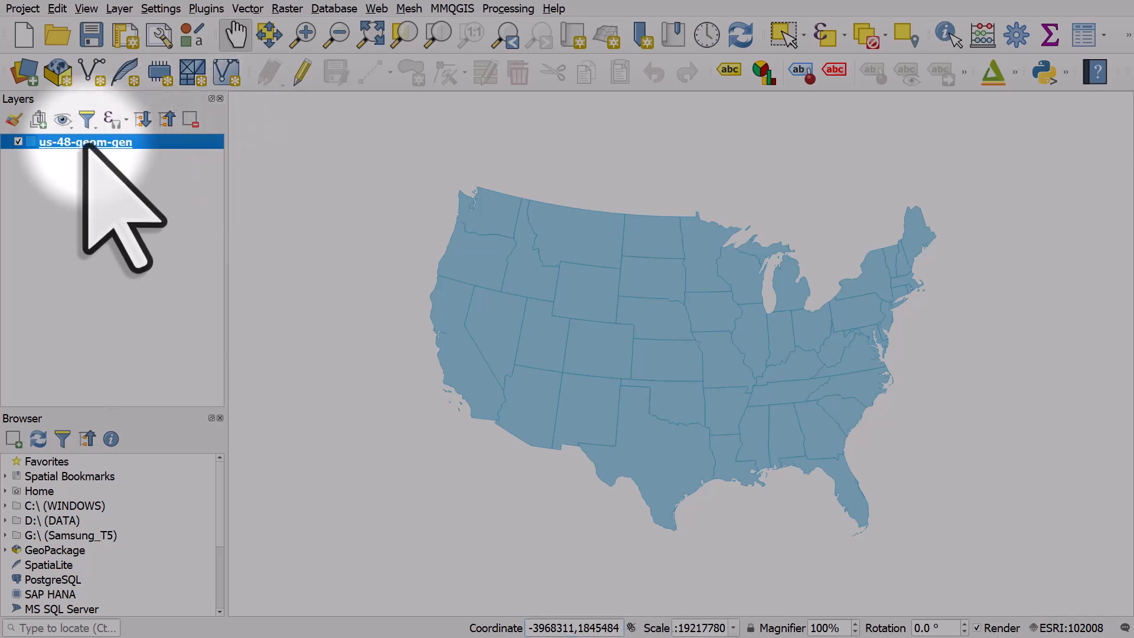
double_click(85, 140)
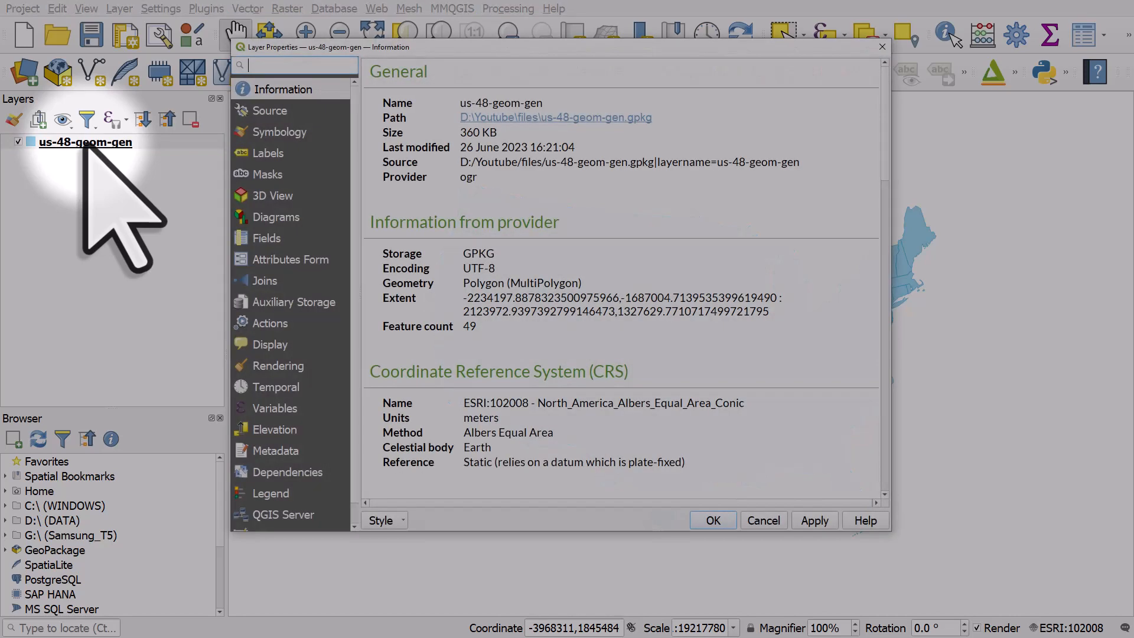
click(281, 131)
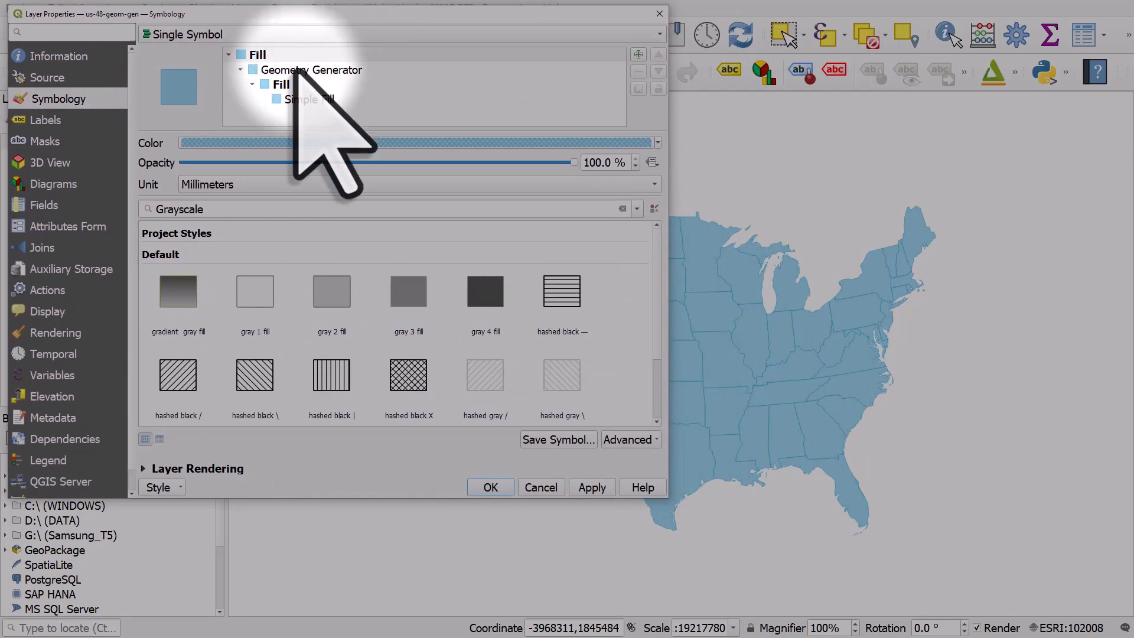
Select the Geometry Generator symbol layer to view its polygon, map-unit settings and $geometry expression
click(311, 70)
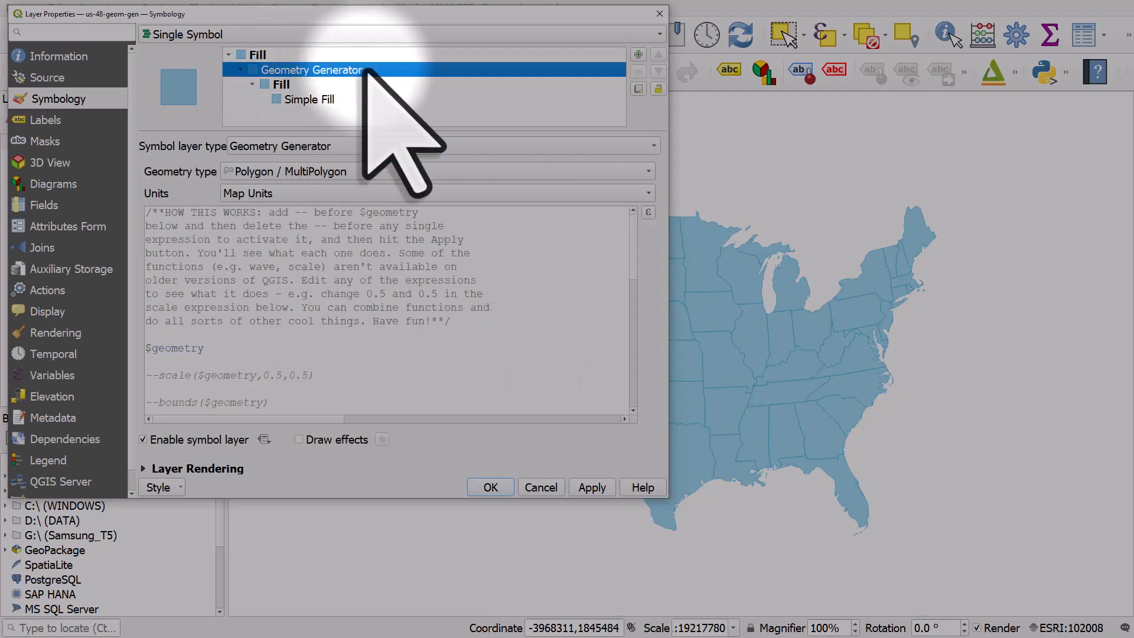
mouse_move(344, 333)
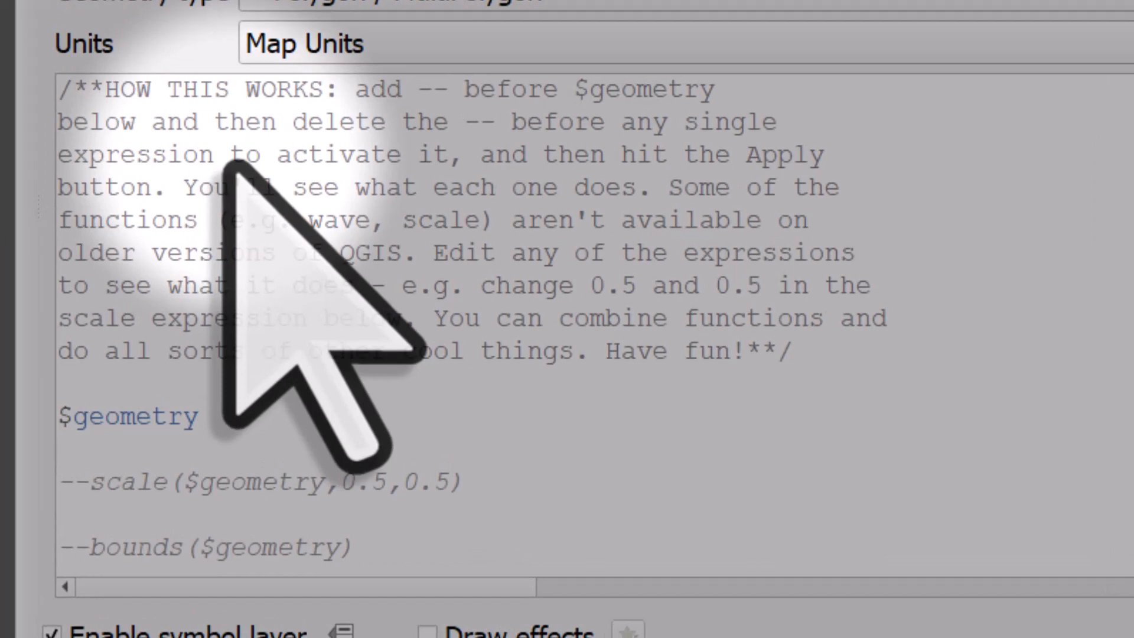
scroll(down, 3)
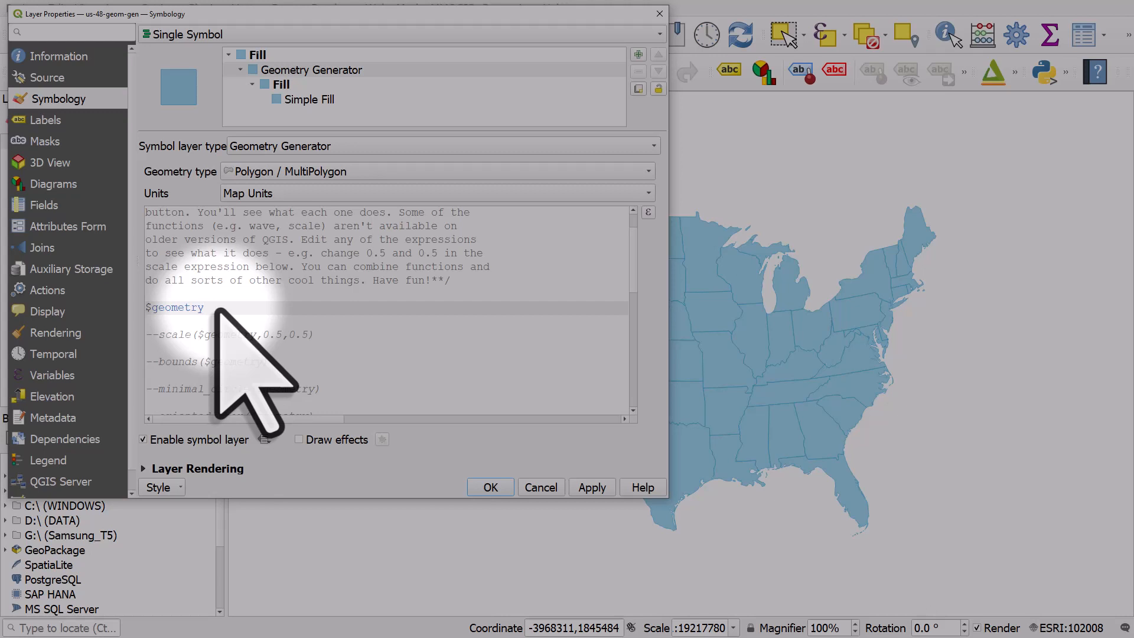
mouse_move(202, 391)
text(--)
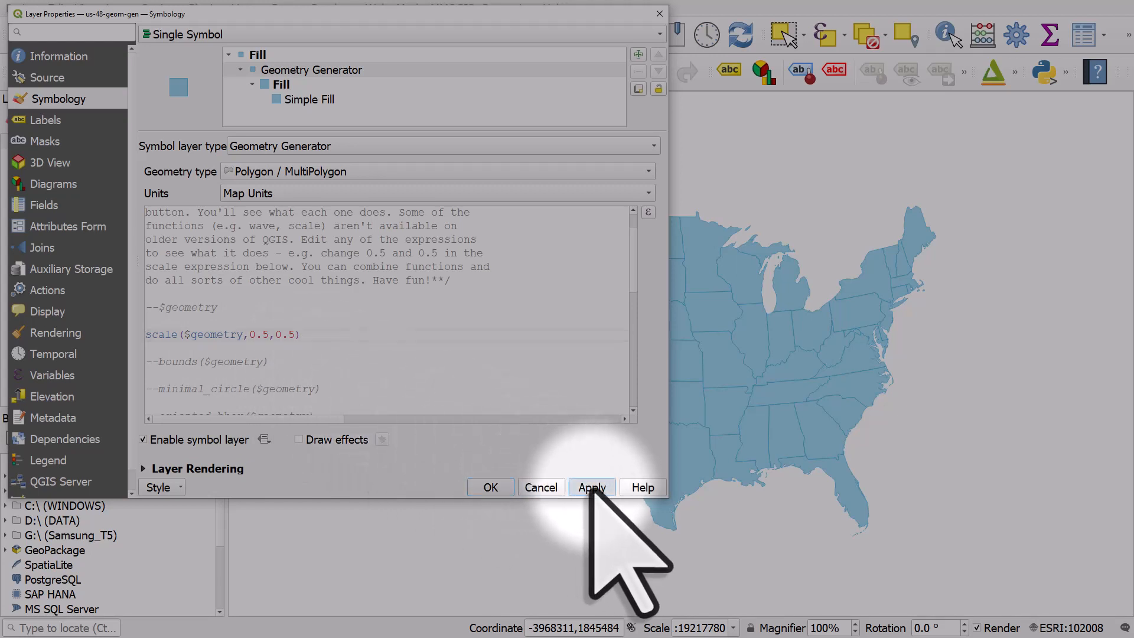
Render states with scale($geometry,0.5,0.5), then rescale to 0.9,0.9 and reapply
click(592, 487)
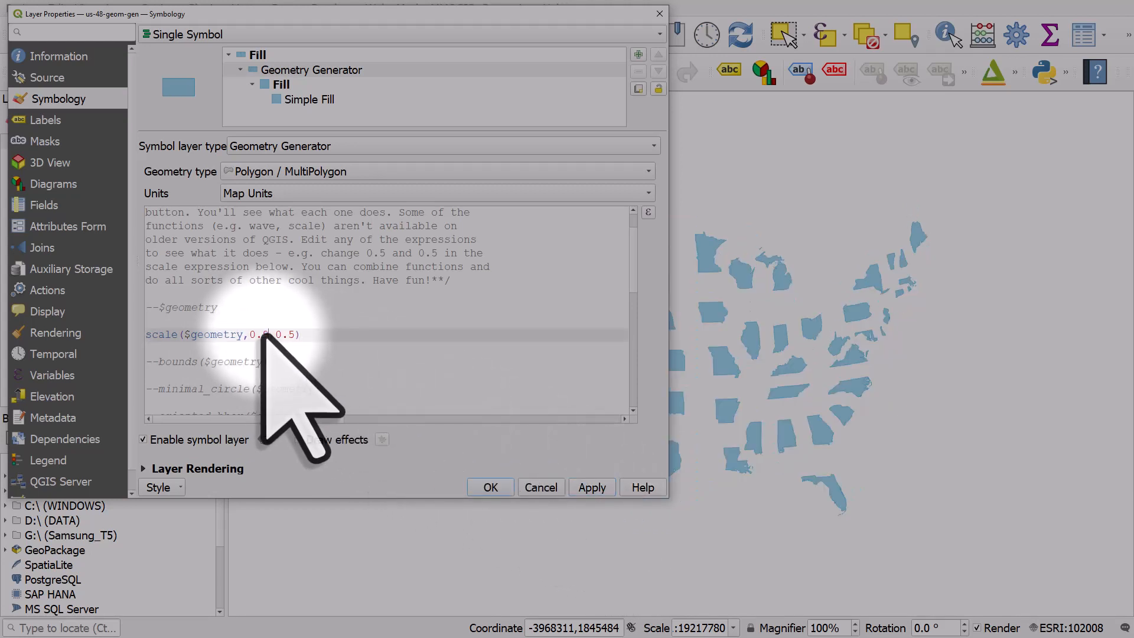
click(591, 487)
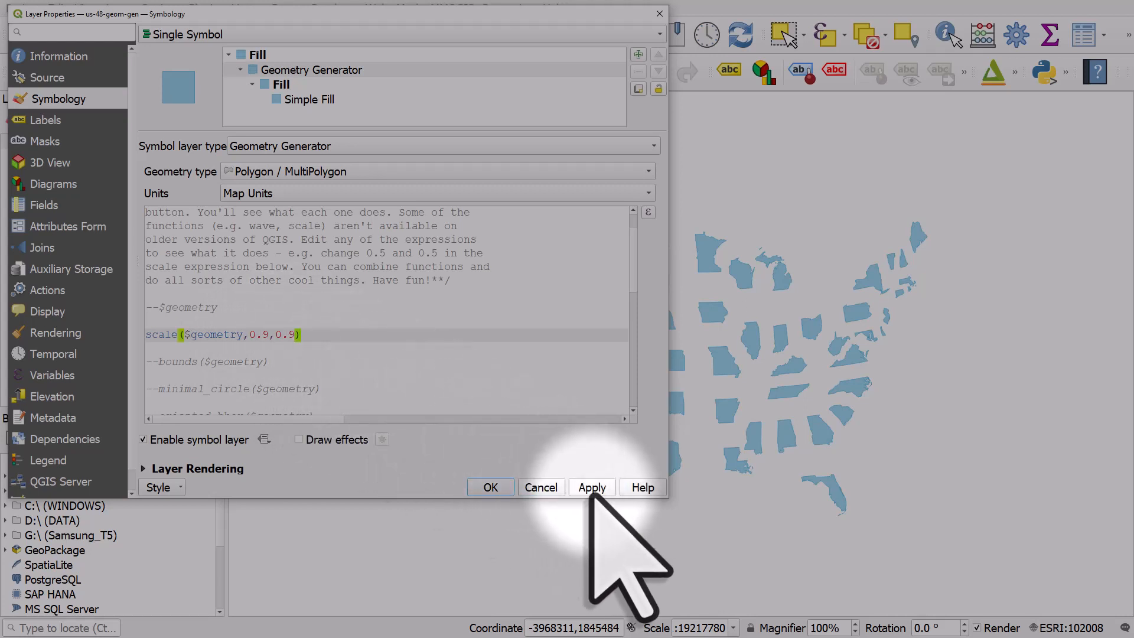
click(591, 487)
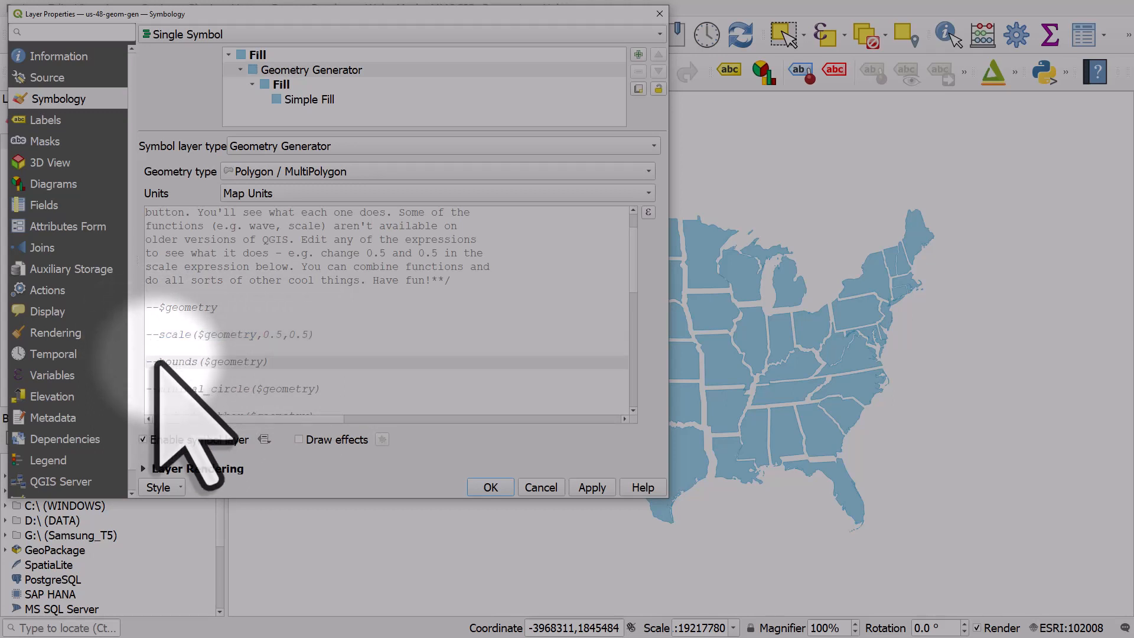
Render each state as bounds($geometry), then as minimal_circle($geometry)
click(590, 487)
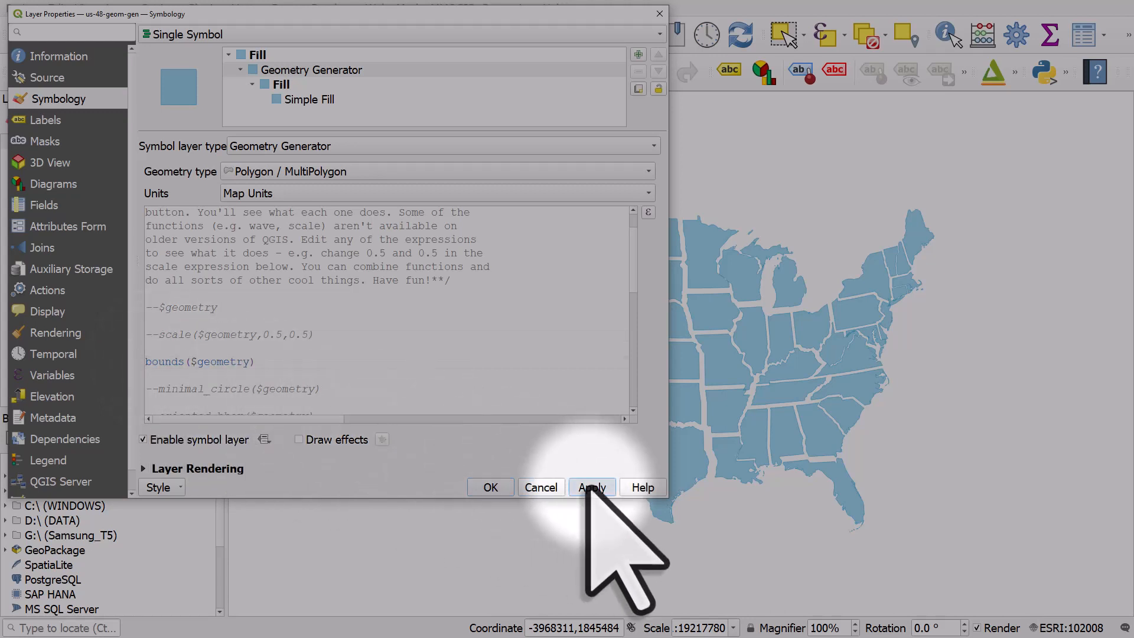
click(591, 487)
text(--)
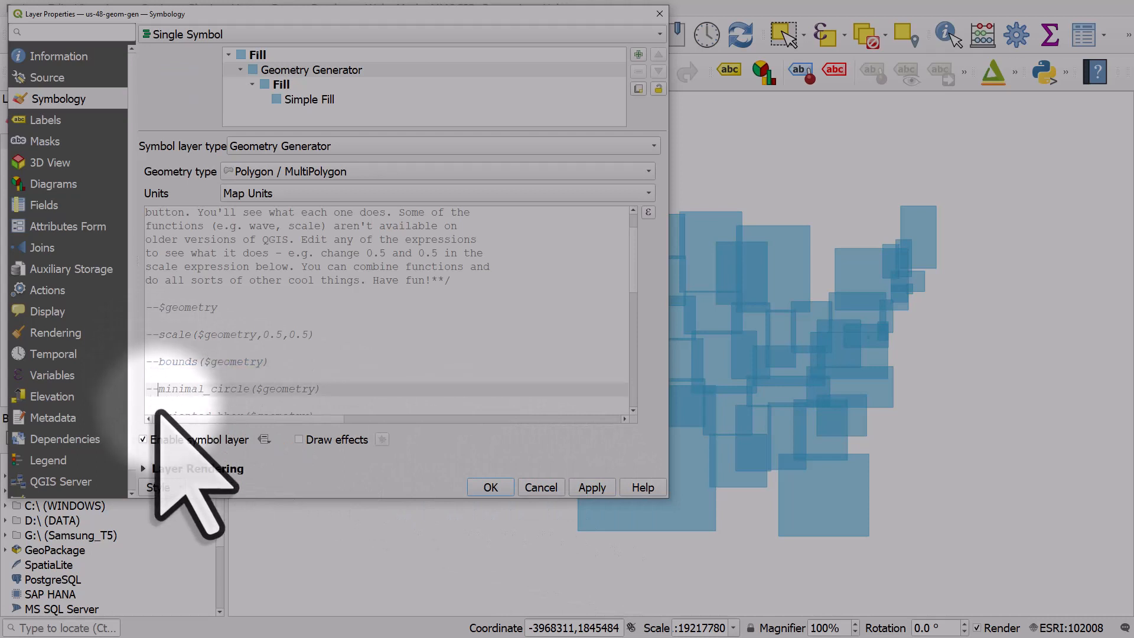
click(591, 487)
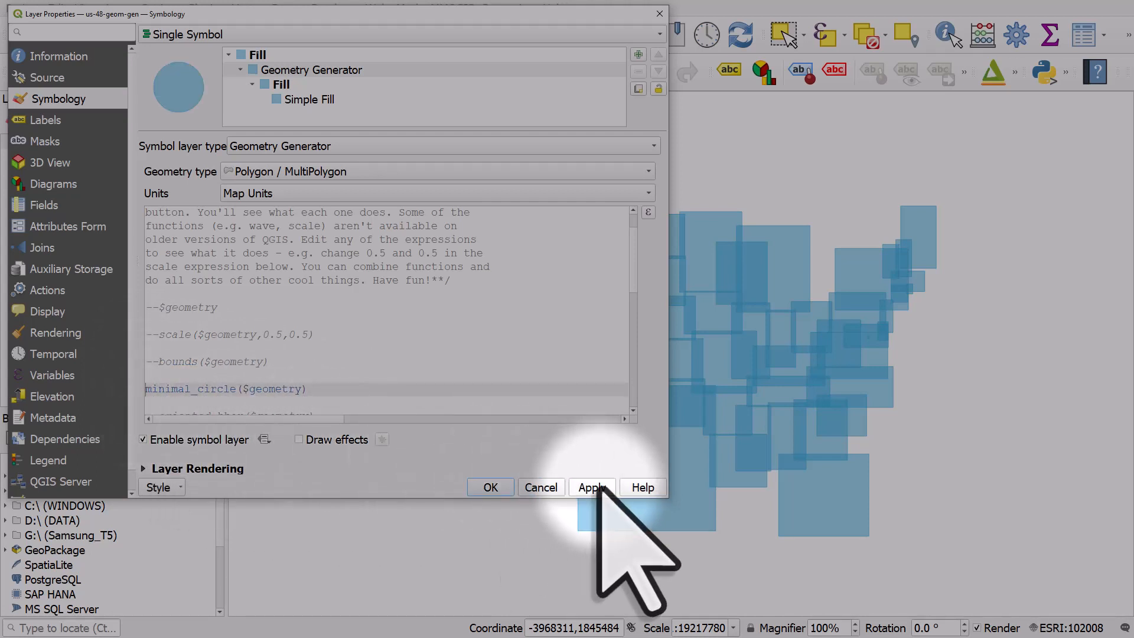
click(591, 487)
text(--)
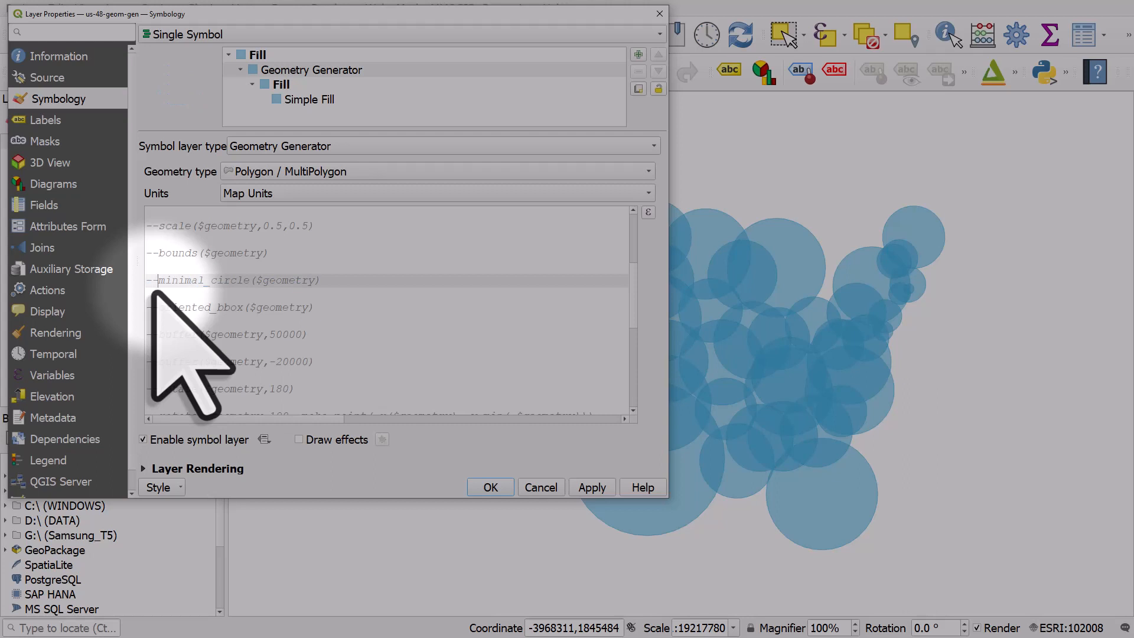
mouse_move(188, 416)
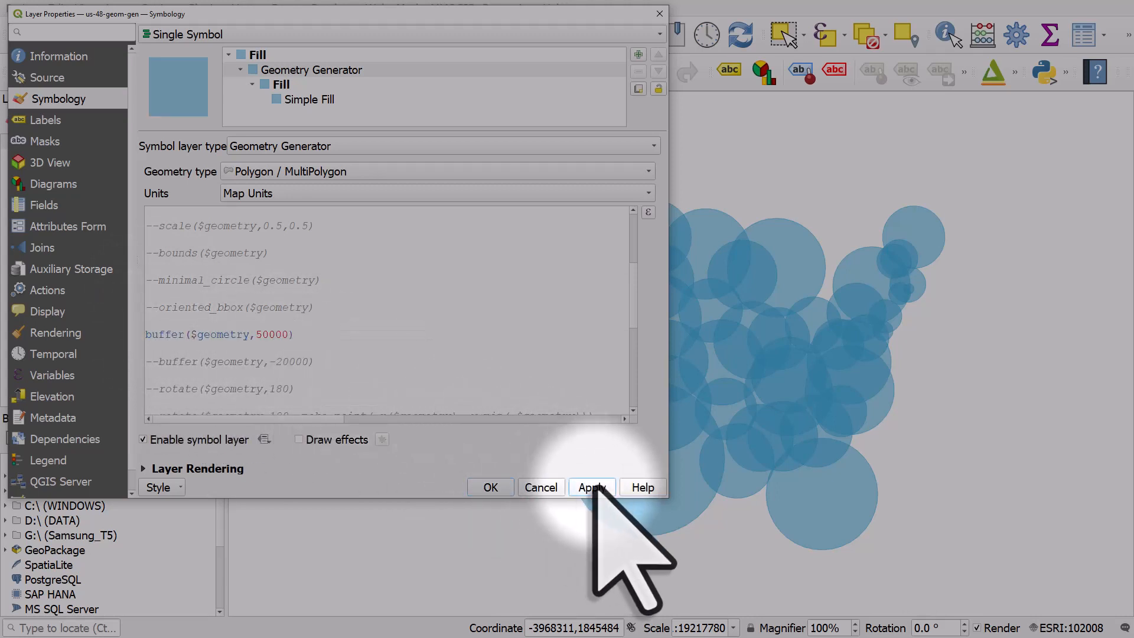
Render states with buffer($geometry,50000), then with buffer($geometry,-20000)
click(591, 487)
text(--)
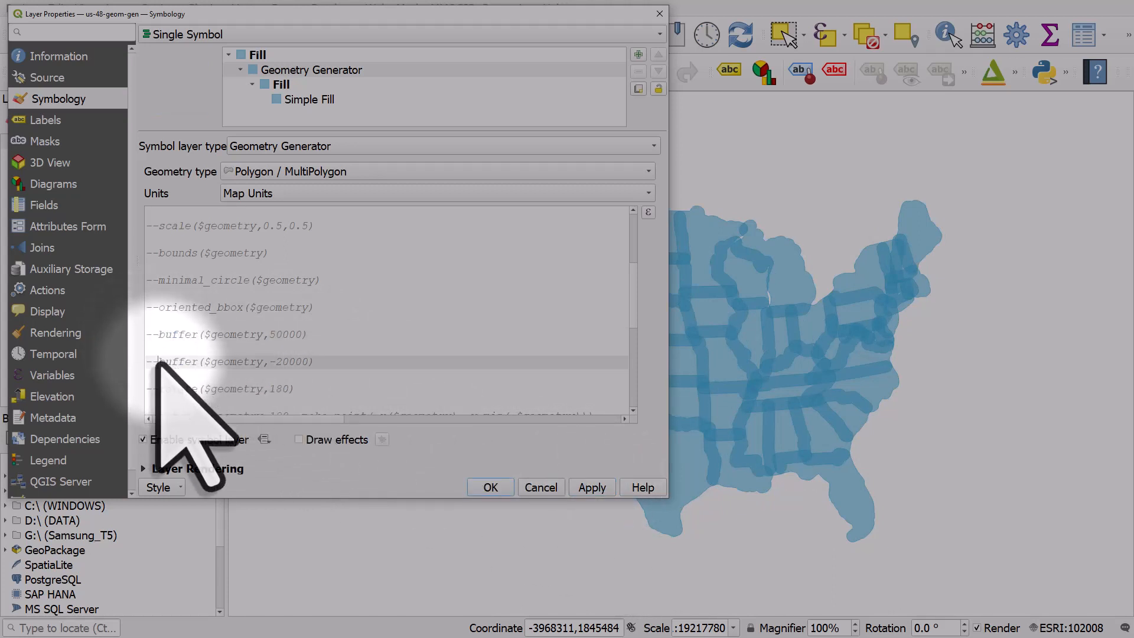
click(590, 487)
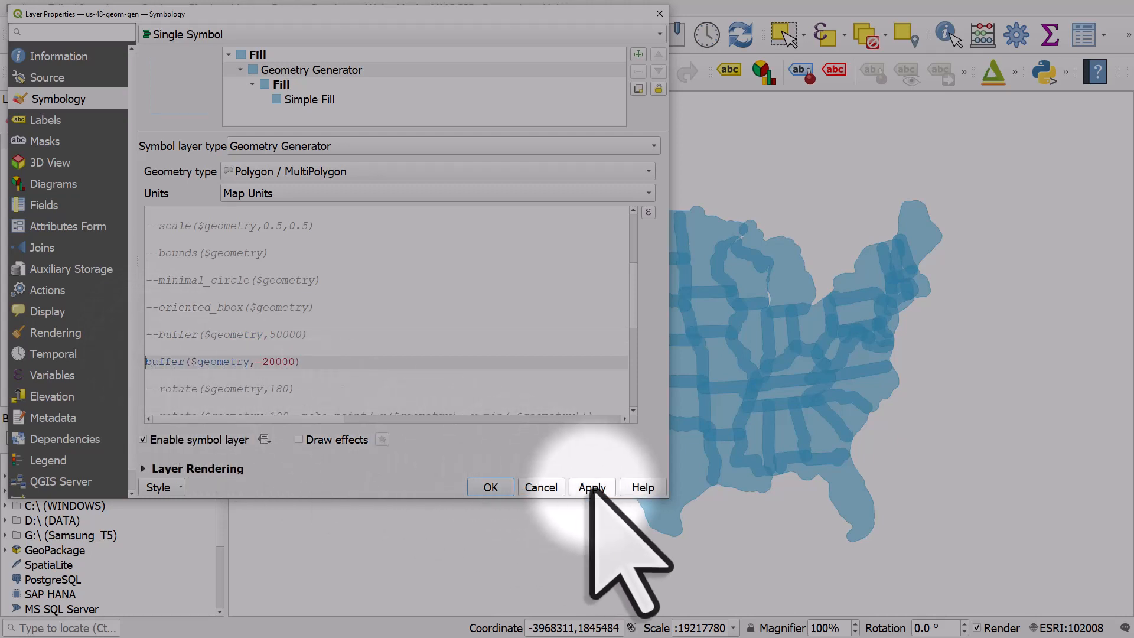
click(591, 487)
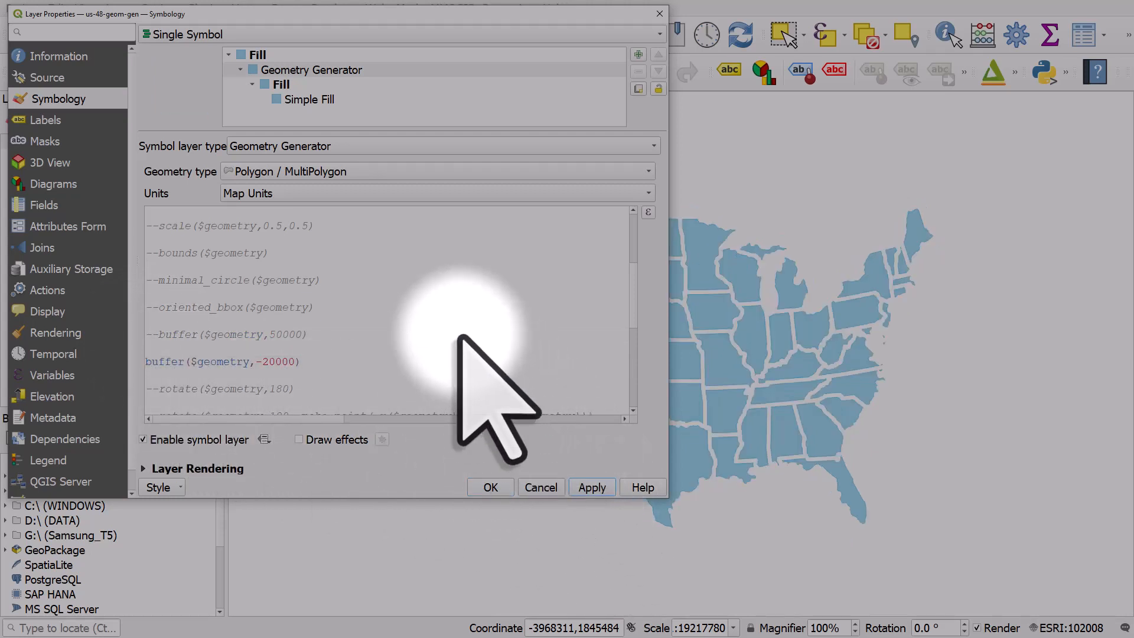